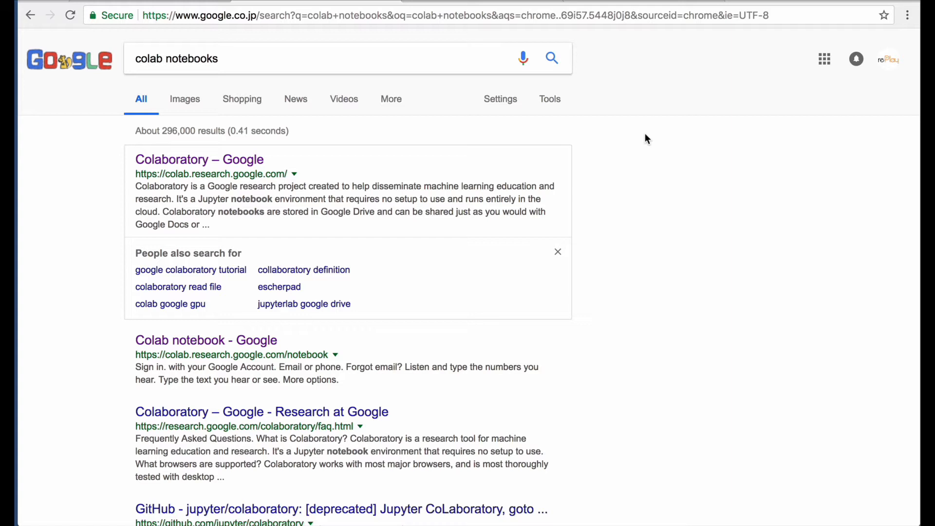
{"action": "mouse_move", "coordinate": [643, 140]}
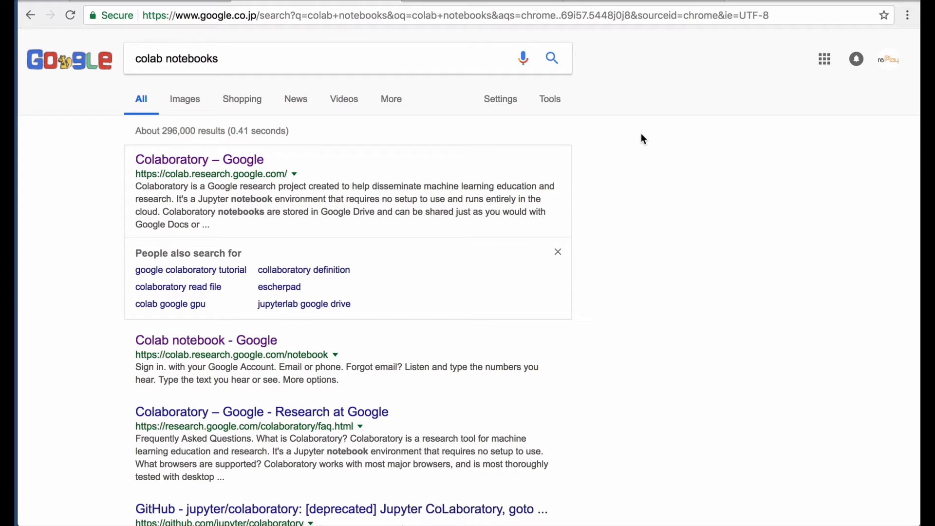
{"action": "mouse_move", "coordinate": [467, 270]}
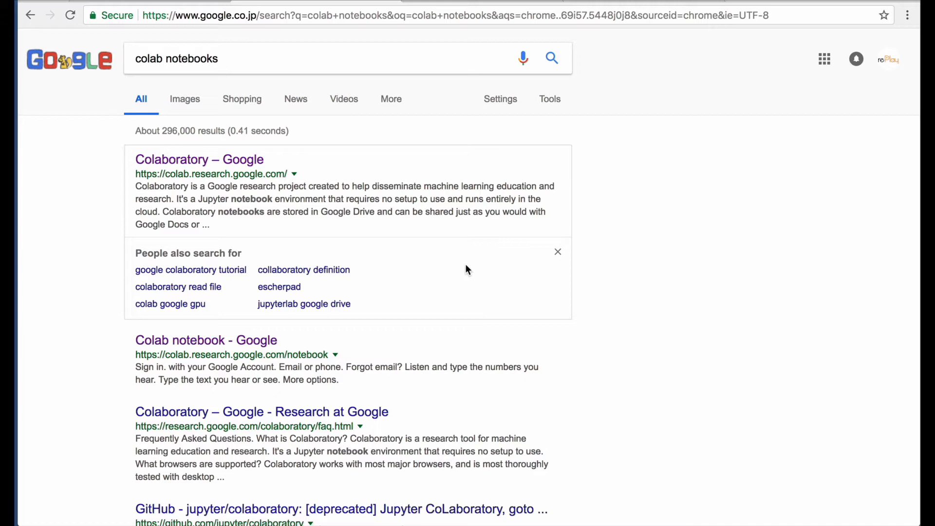
{"action": "mouse_move", "coordinate": [466, 253]}
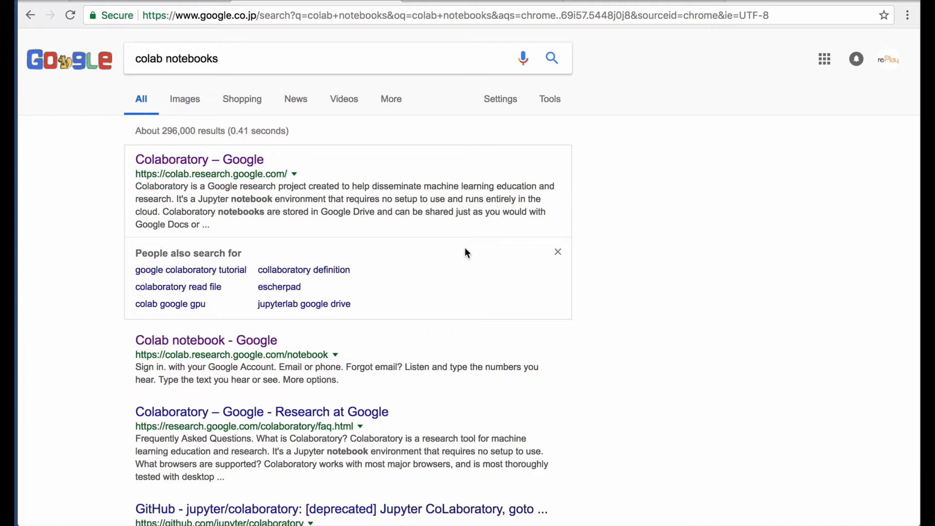
- Open the Colaboratory site from the Google results and reach a new empty notebook
{"action": "left_click", "coordinate": [199, 158]}
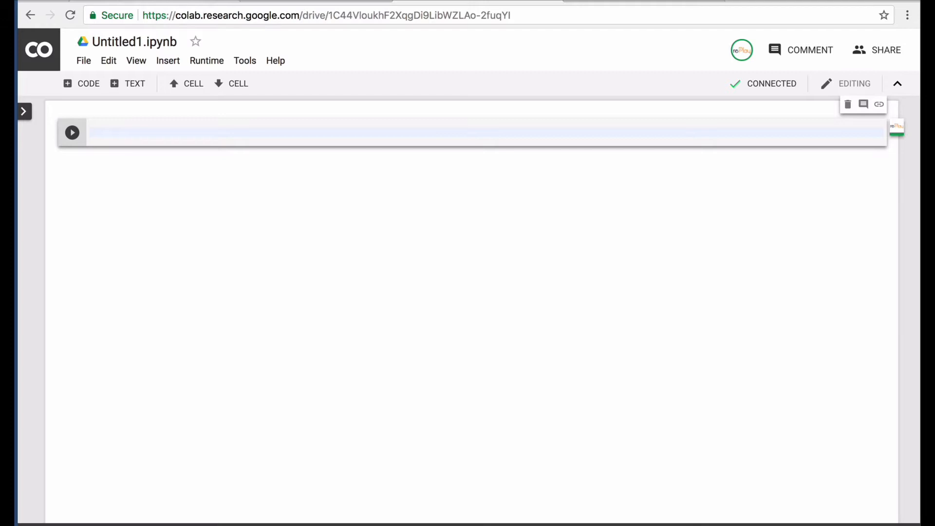
- Write the first cell with !pip install --upgrade -q gspread and gspread-dataframe and run it
{"action": "left_click", "coordinate": [239, 132]}
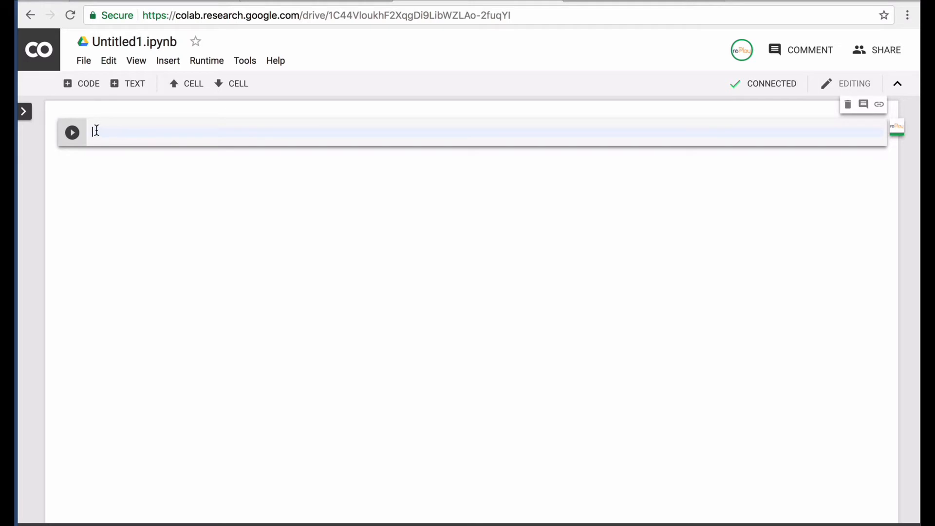
{"action": "type", "text": "!pip install --upgrade -q gspread"}
{"action": "type", "text": "!pip install  gspread-dataframe"}
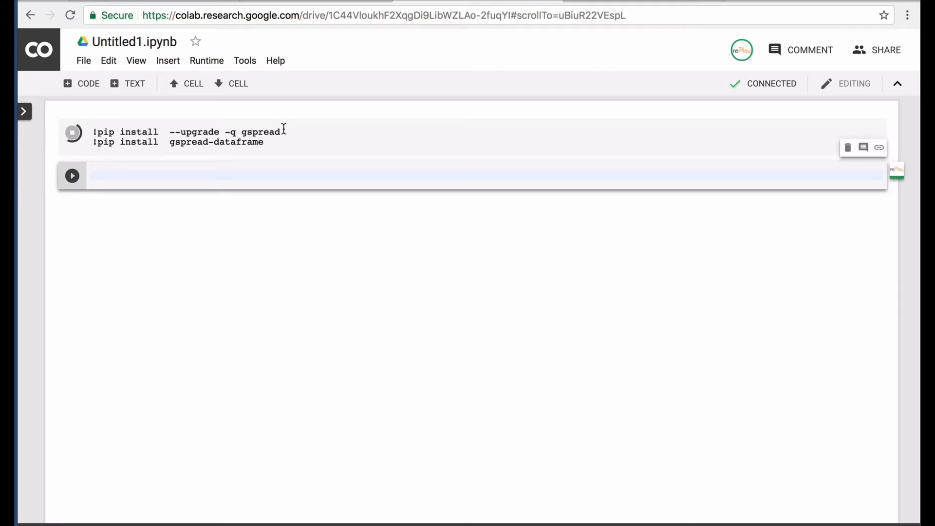
- Write and run a cell importing numpy, pandas, gspread and the gspread_dataframe helpers
{"action": "left_click", "coordinate": [477, 174]}
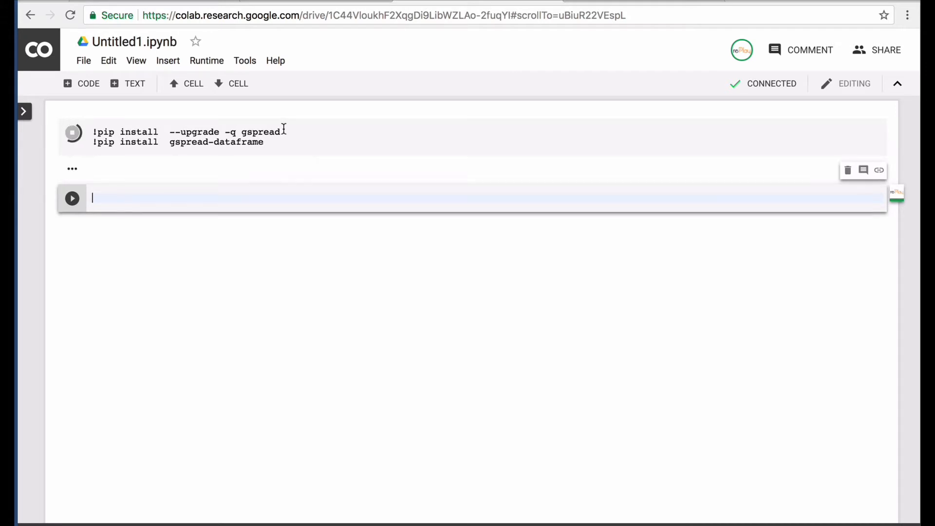
{"action": "left_click", "coordinate": [72, 132]}
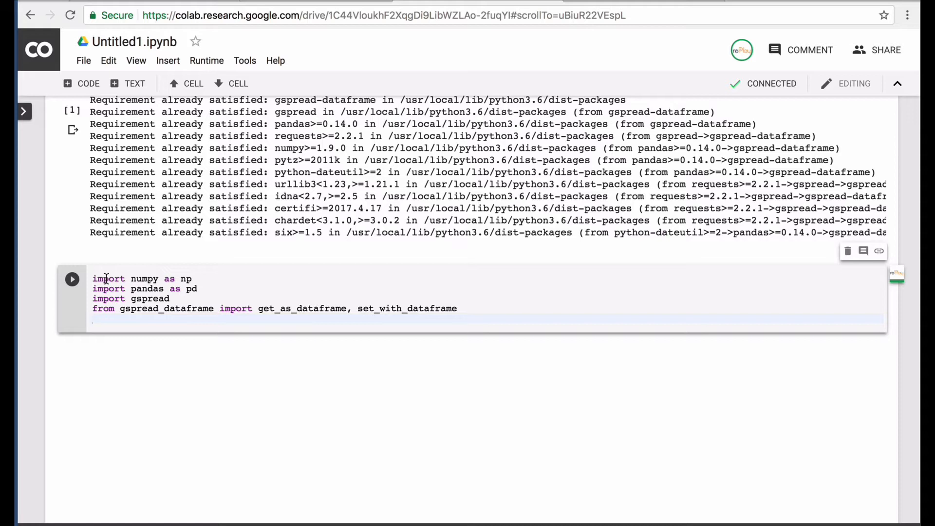
{"action": "left_click", "coordinate": [93, 318]}
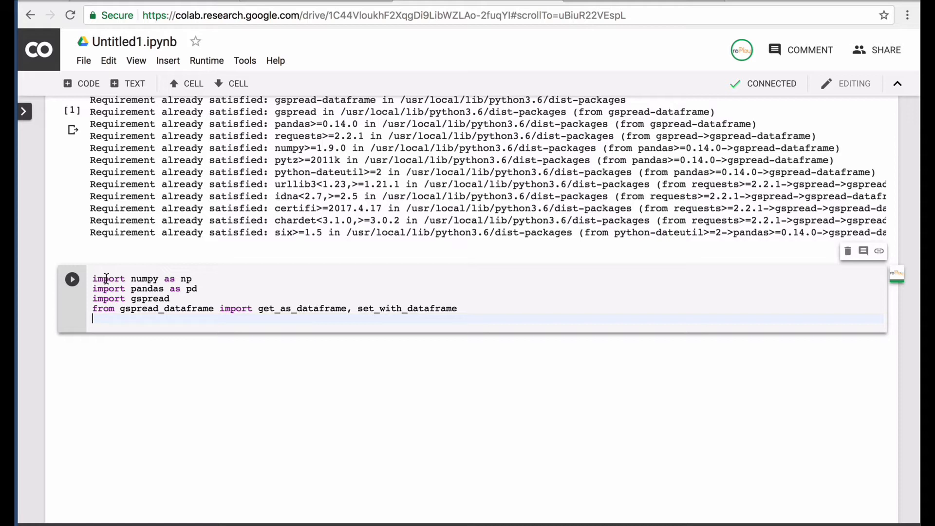
{"action": "left_click", "coordinate": [71, 279]}
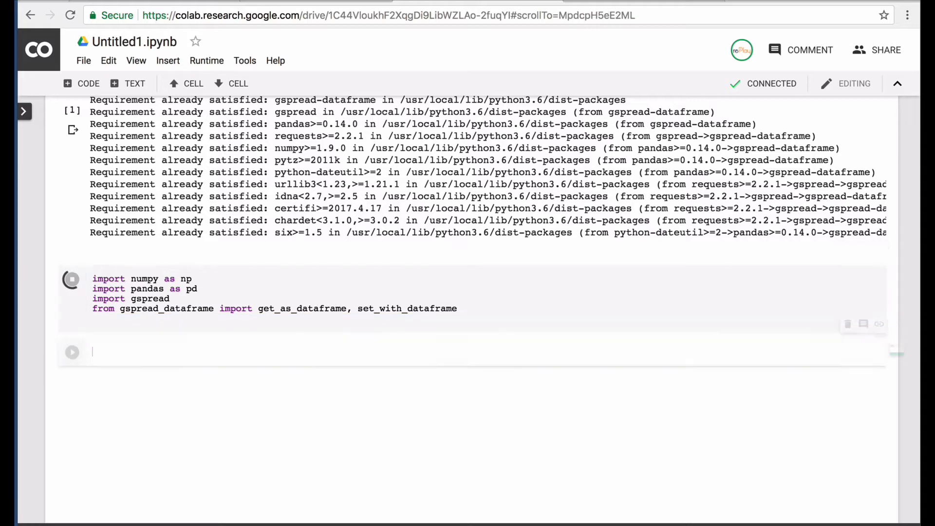
- Write and run a cell importing google.colab auth and authorizing gspread with default credentials
{"action": "left_click", "coordinate": [71, 352]}
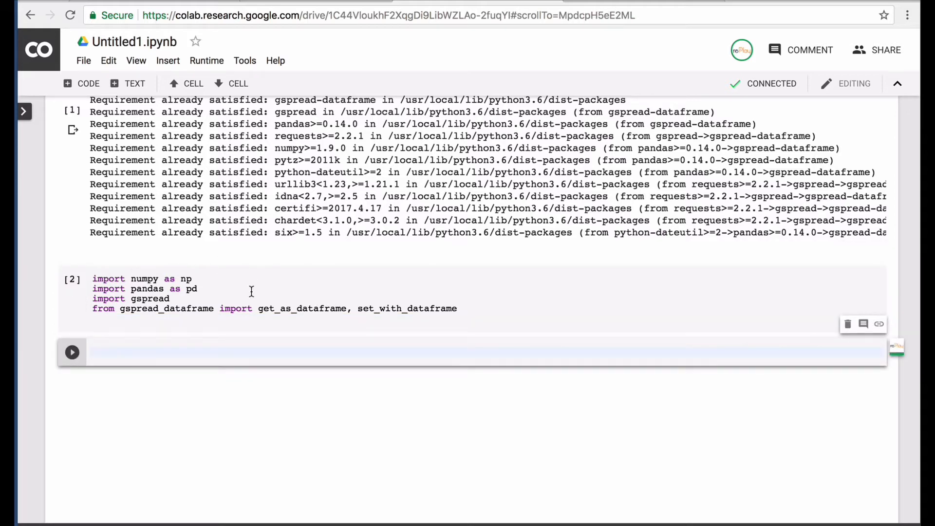
{"action": "type", "text": "from google.colab import auth"}
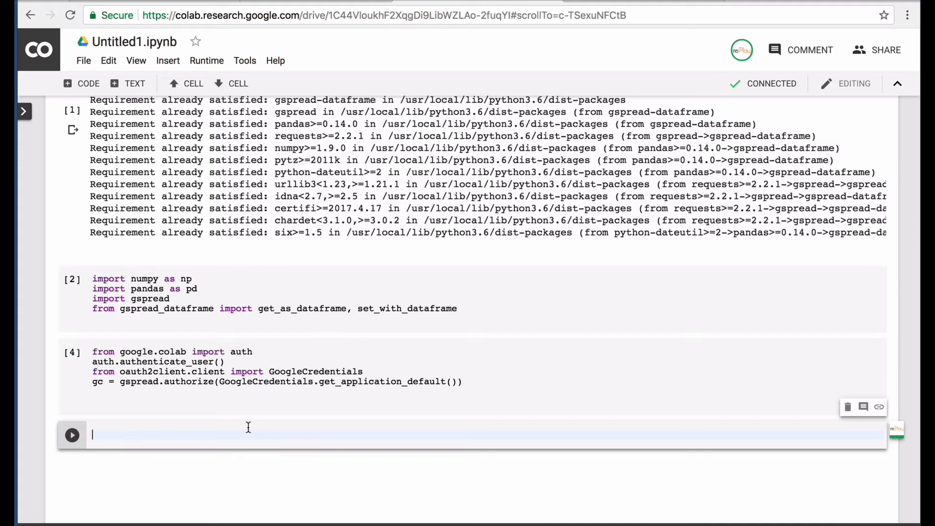
- Run a cell opening the spreadsheet by its docs.google.com URL into sheet1
{"action": "type", "text": "sheet1 = gc.open_by_url('https://docs.google.com/spreadsheets/d/1H6qK-5cF24xQpkFGIrDevbTLWvIjC1kxYZpv6XqKxIA/edit#gid=602987104')"}
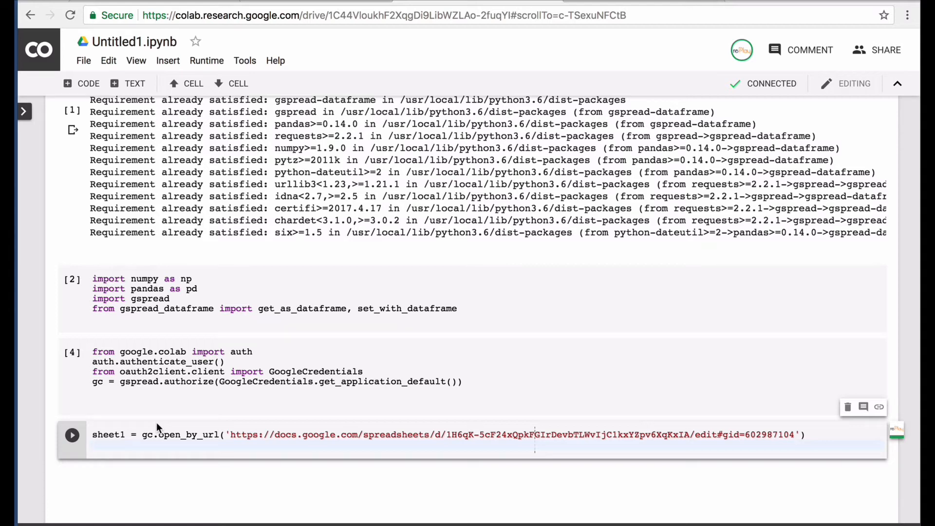
{"action": "left_click", "coordinate": [71, 435]}
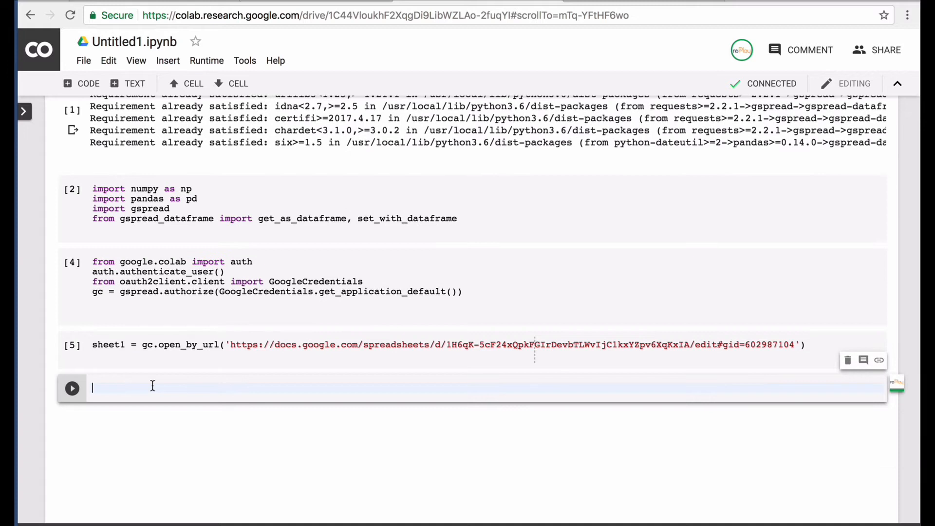
- Run ws = sheet1.worksheet('boston') to select the boston worksheet
{"action": "type", "text": "ws = sheet1.worksheet('boston')"}
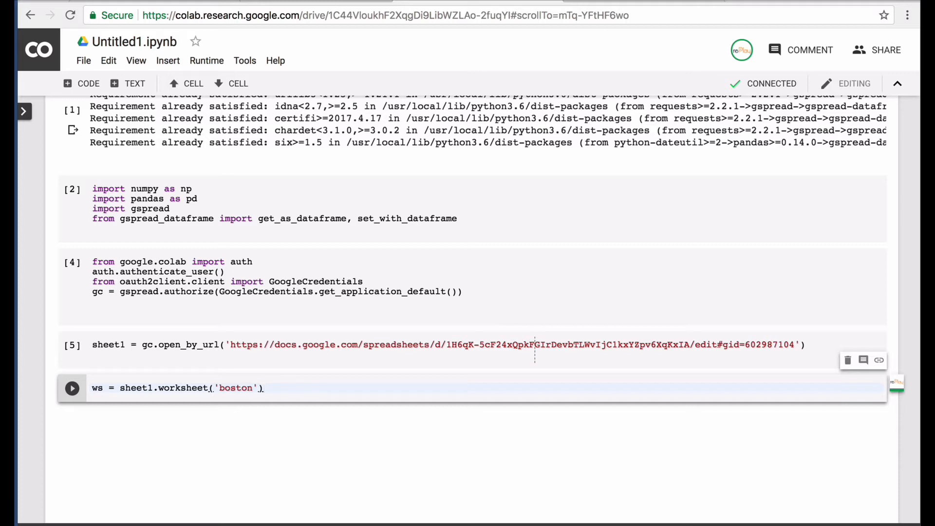
{"action": "left_click", "coordinate": [71, 388]}
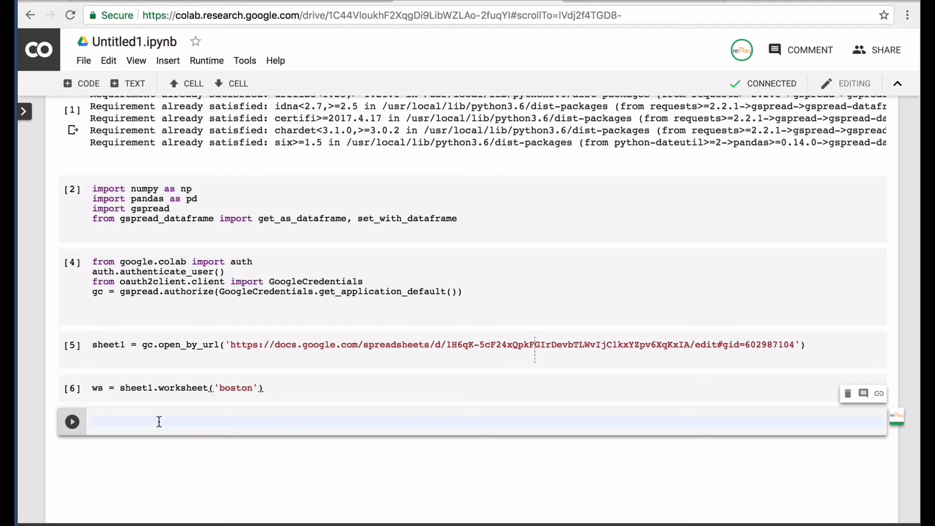
- Run boston_df = get_as_dataframe(ws) to load the worksheet into a DataFrame
{"action": "type", "text": "boston_df = get_as_dataframe(ws)"}
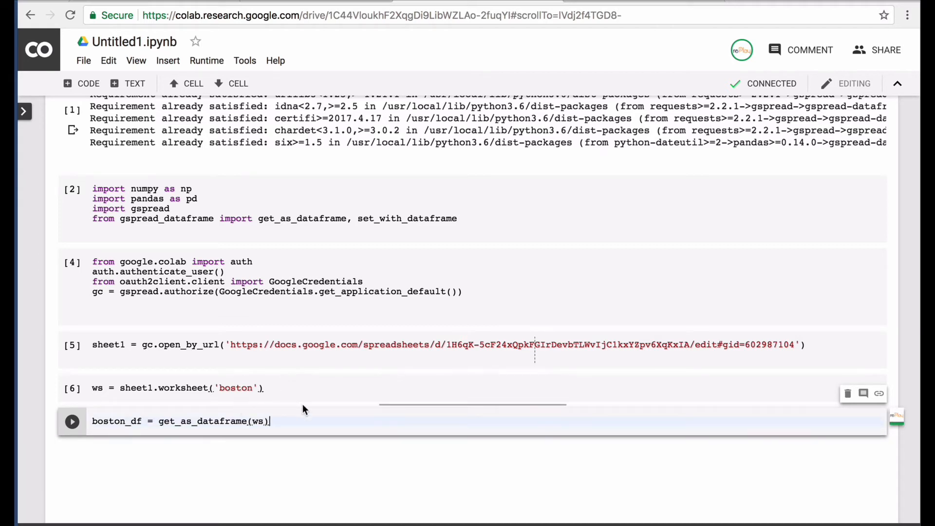
{"action": "mouse_move", "coordinate": [133, 438]}
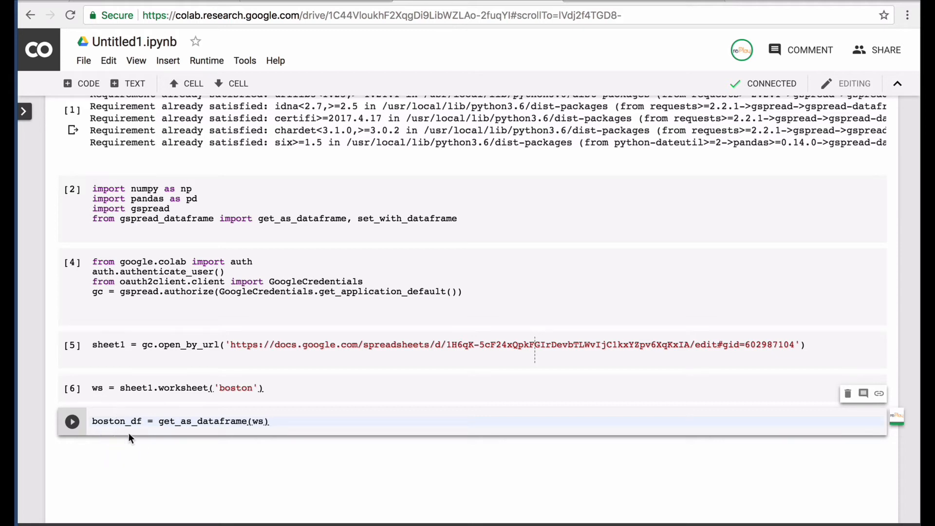
{"action": "left_click", "coordinate": [144, 421]}
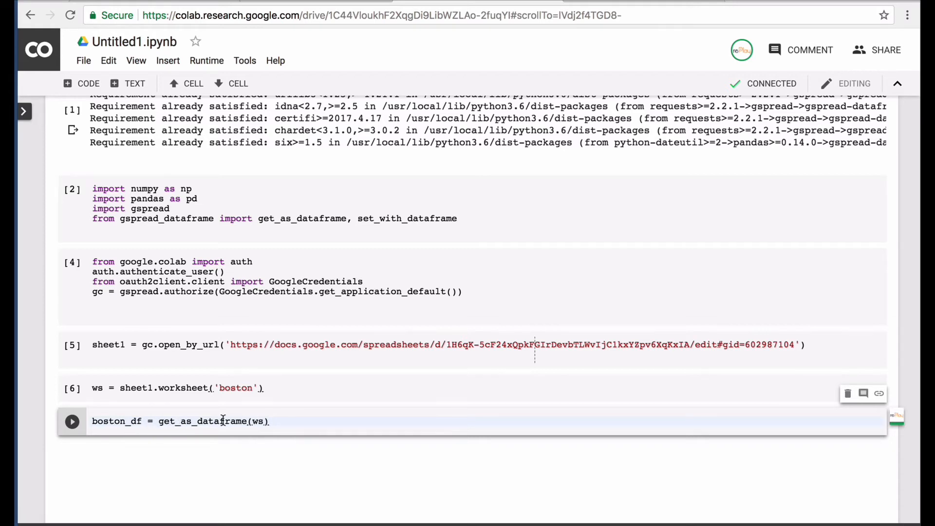
{"action": "mouse_move", "coordinate": [249, 421]}
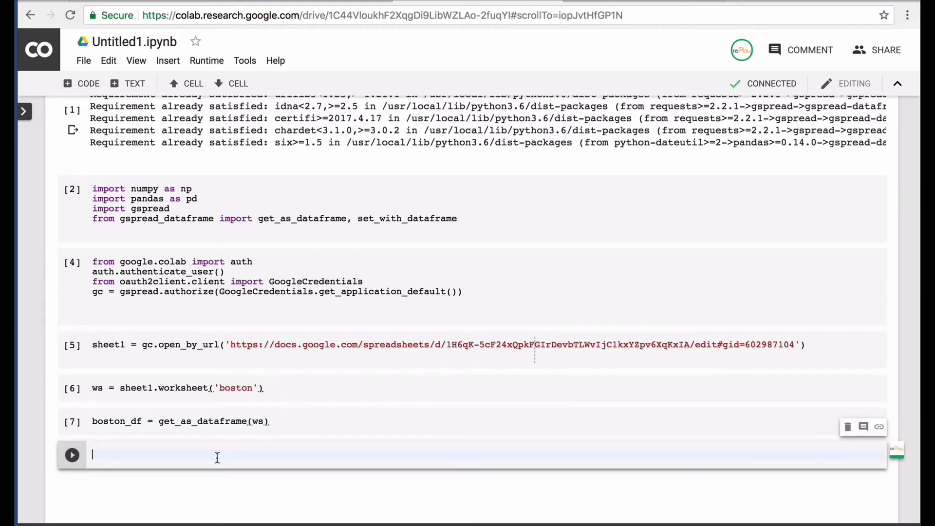
- Run a cell showing boston_df and scroll through the bike-trip table
{"action": "type", "text": "bos"}
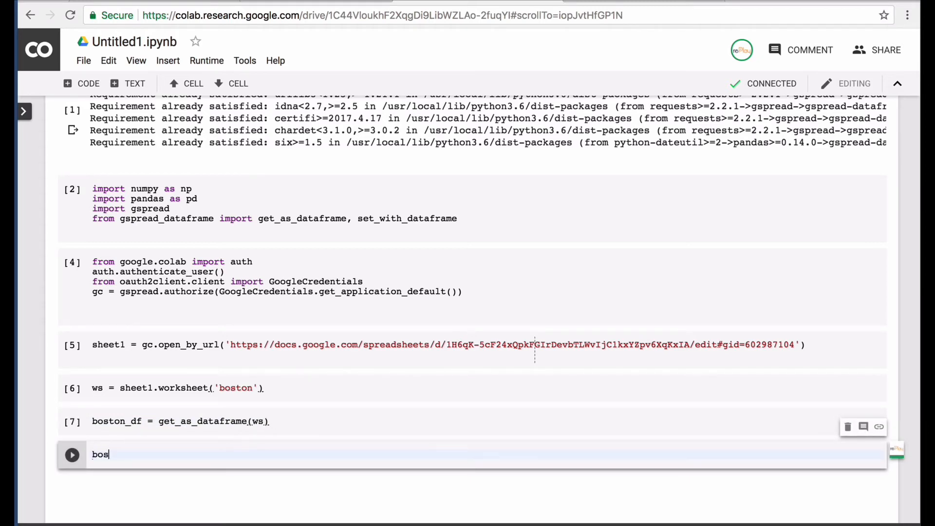
{"action": "type", "text": "ton_"}
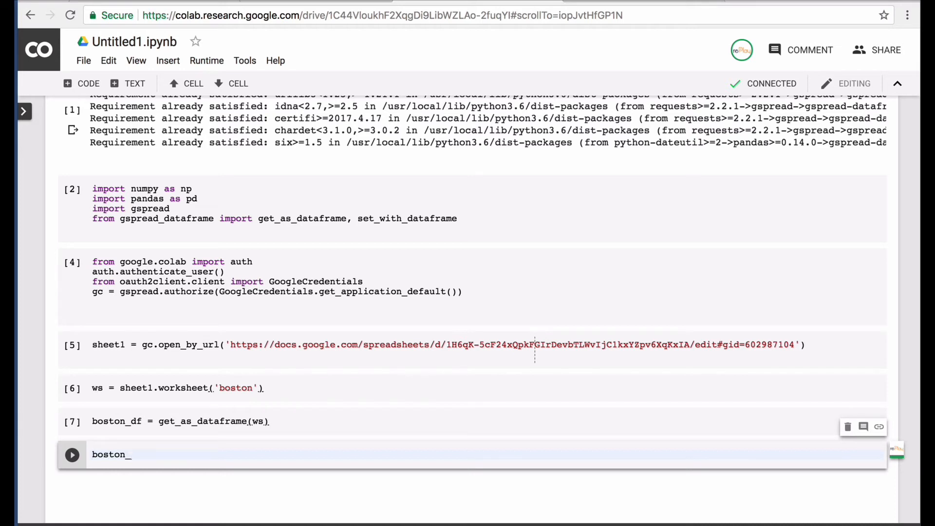
{"action": "type", "text": "df"}
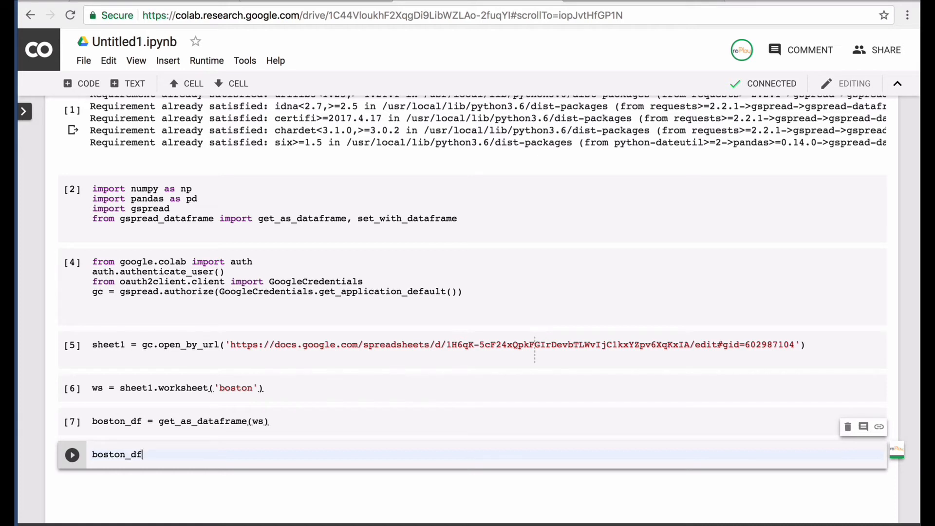
{"action": "left_click", "coordinate": [71, 455]}
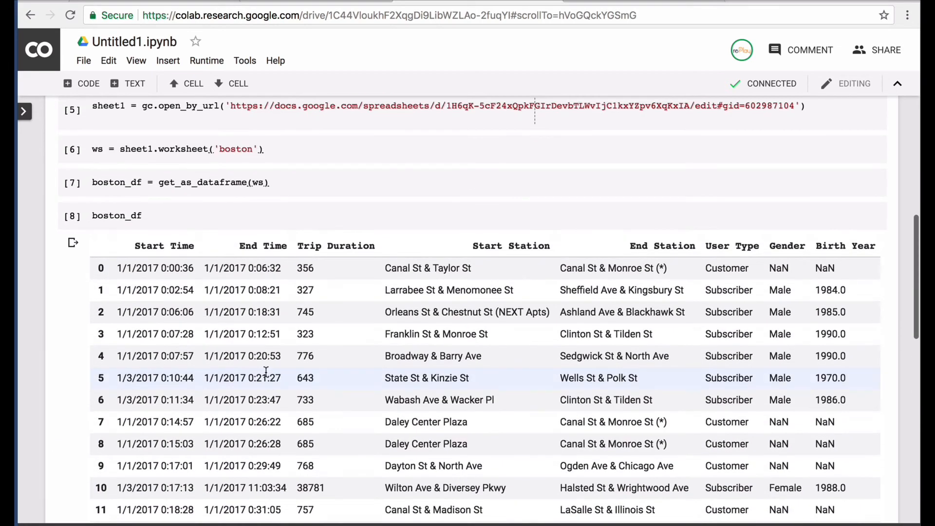
{"action": "scroll", "scroll_direction": "down", "scroll_amount": 3}
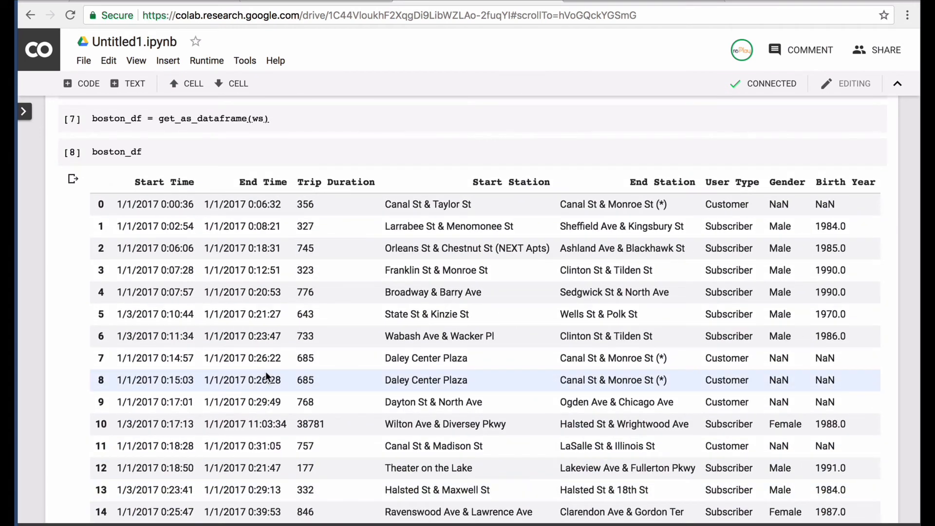
{"action": "scroll", "scroll_direction": "down", "scroll_amount": 3}
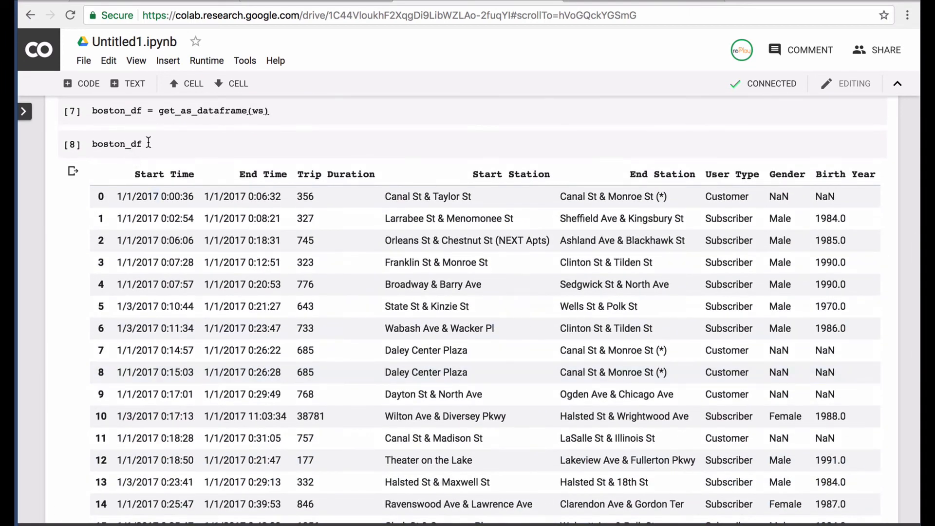
- Write boston_df.groupby(['Birth Year', 'Gender']).count in a new cell below the table
{"action": "left_click", "coordinate": [117, 145]}
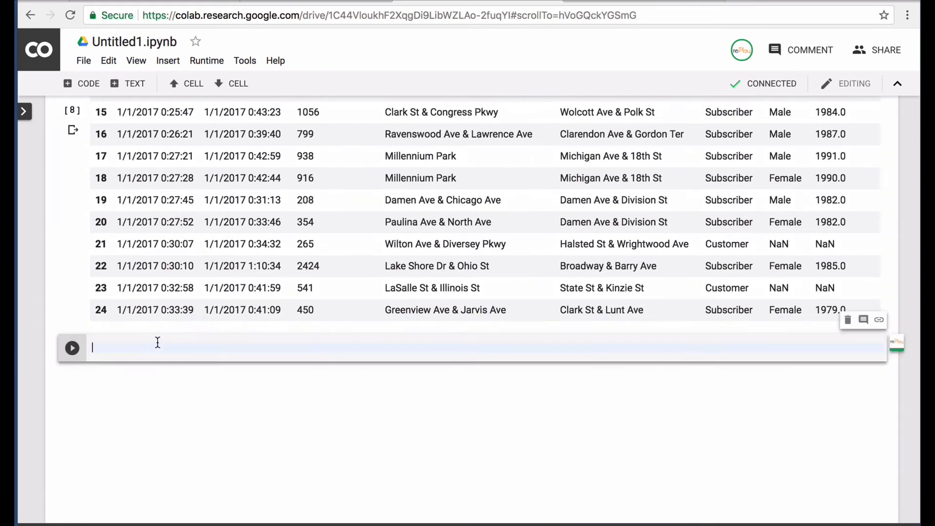
{"action": "type", "text": "boston_df"}
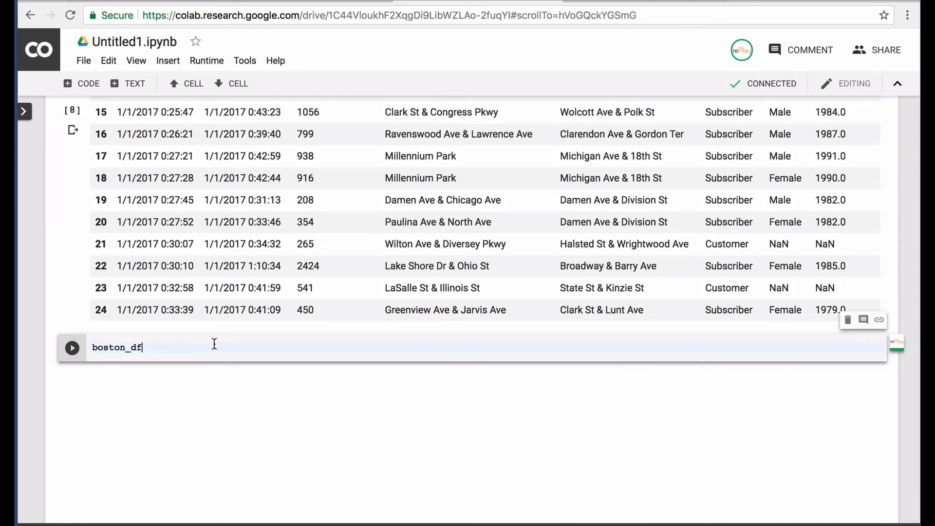
{"action": "type", "text": ".grou"}
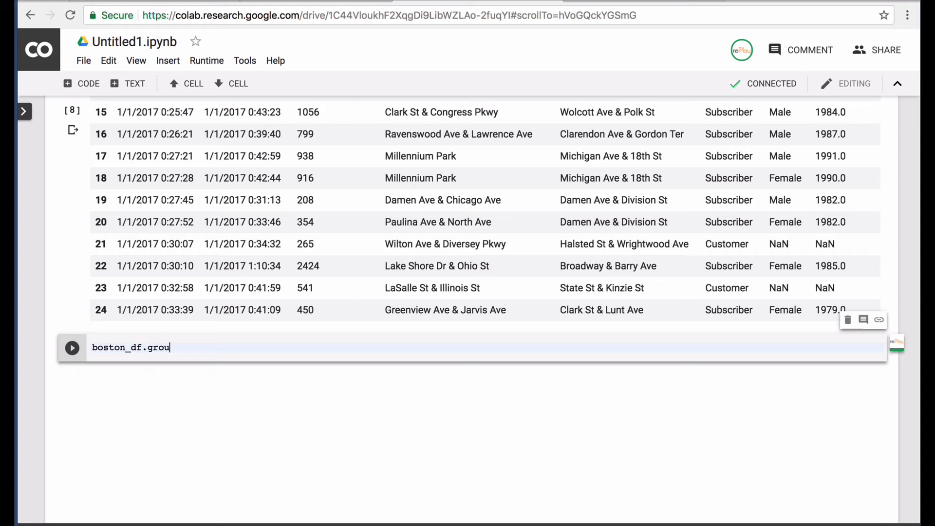
{"action": "type", "text": "pby"}
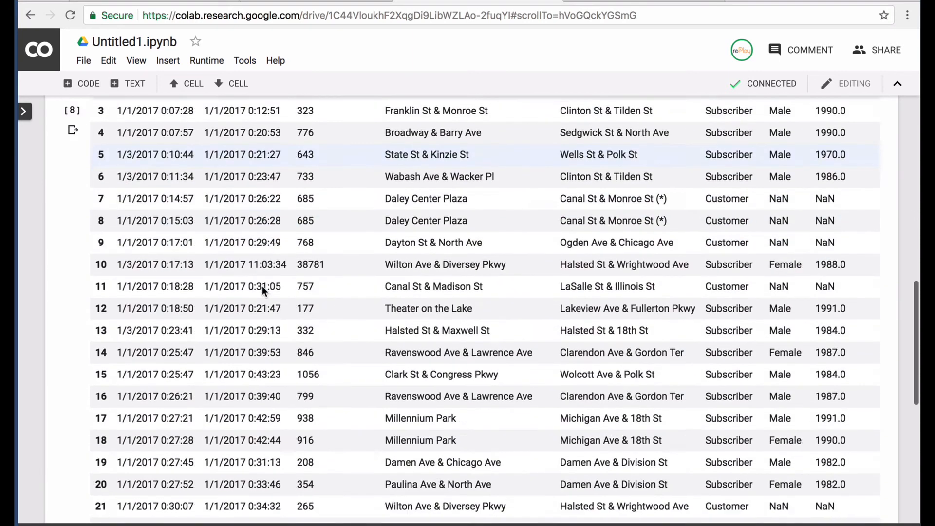
{"action": "scroll", "scroll_direction": "down", "scroll_amount": 3}
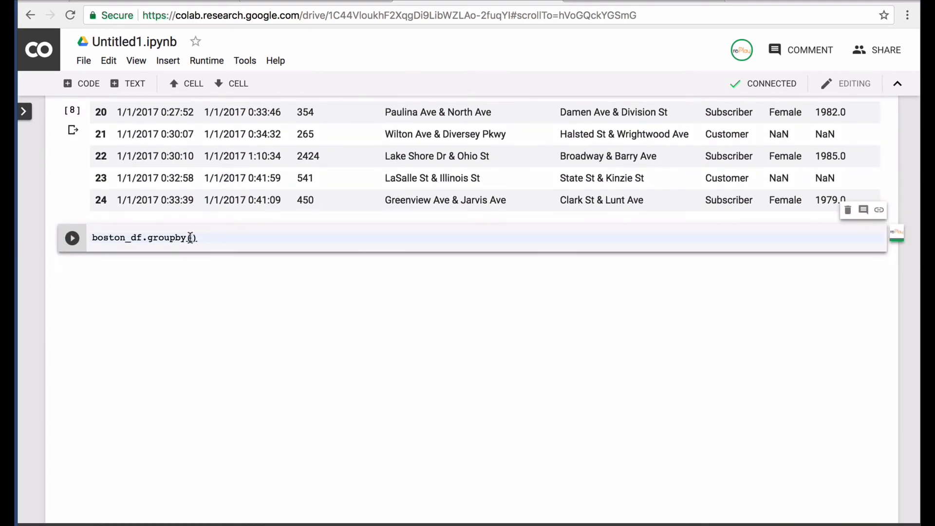
{"action": "type", "text": "["}
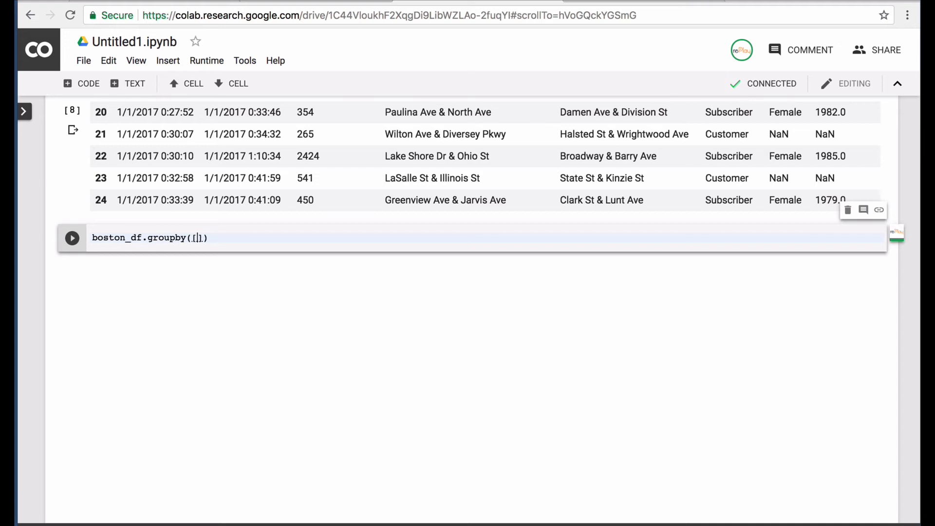
{"action": "type", "text": "Birt"}
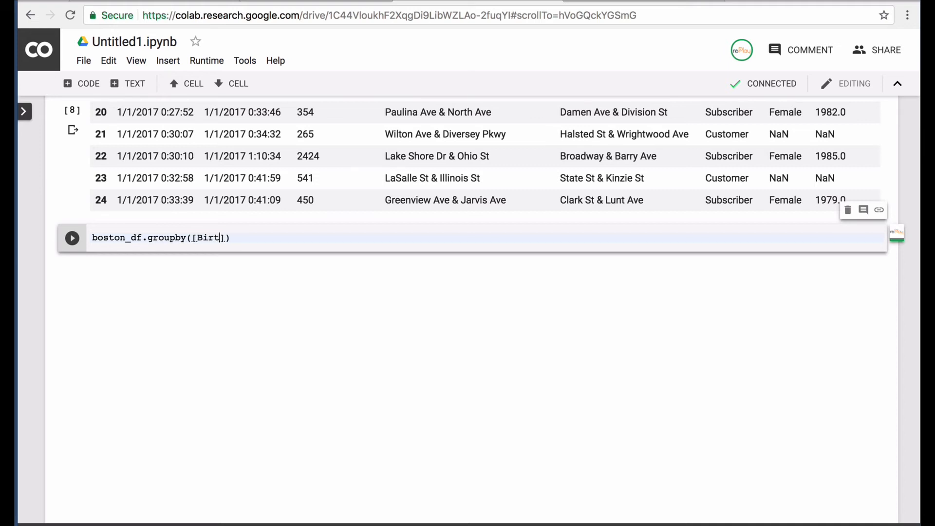
{"action": "key", "text": "Backspace"}
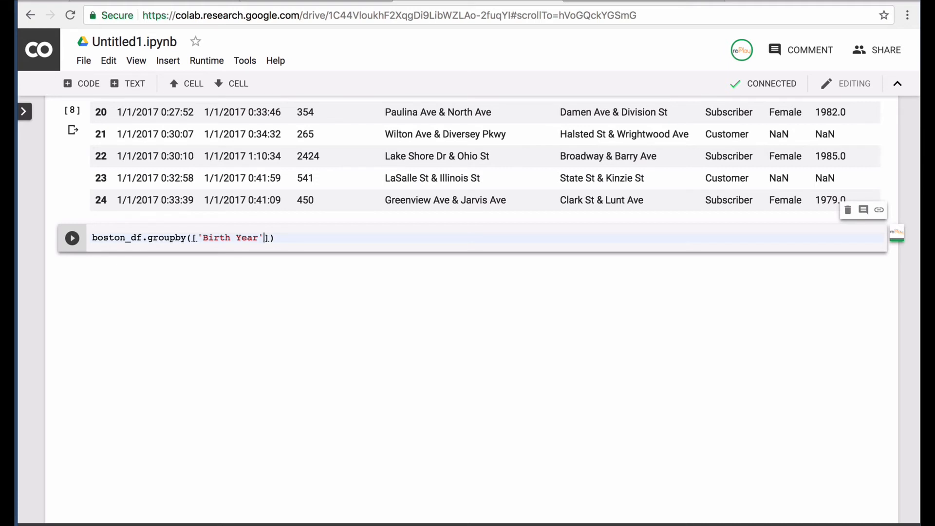
{"action": "type", "text": ", 'Gende"}
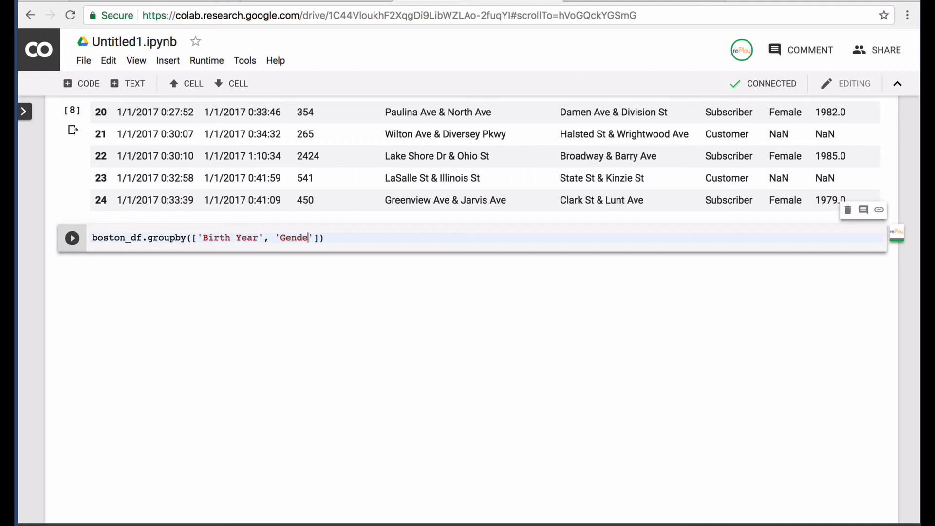
{"action": "type", "text": "r"}
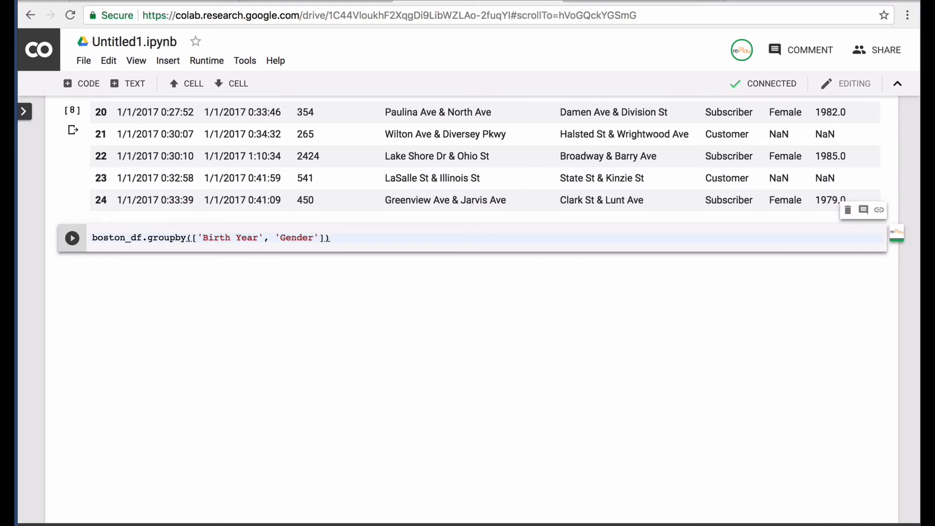
{"action": "type", "text": ".count("}
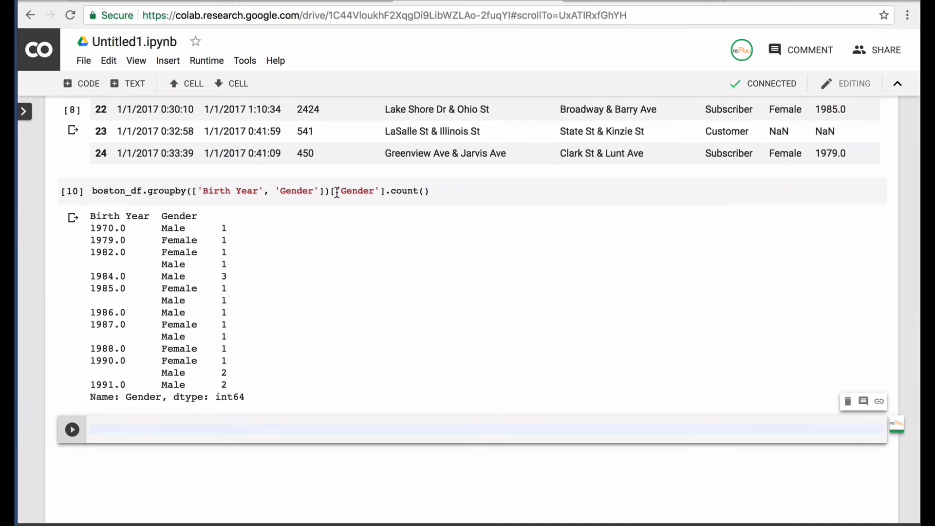
{"action": "scroll", "scroll_direction": "up", "scroll_amount": 3}
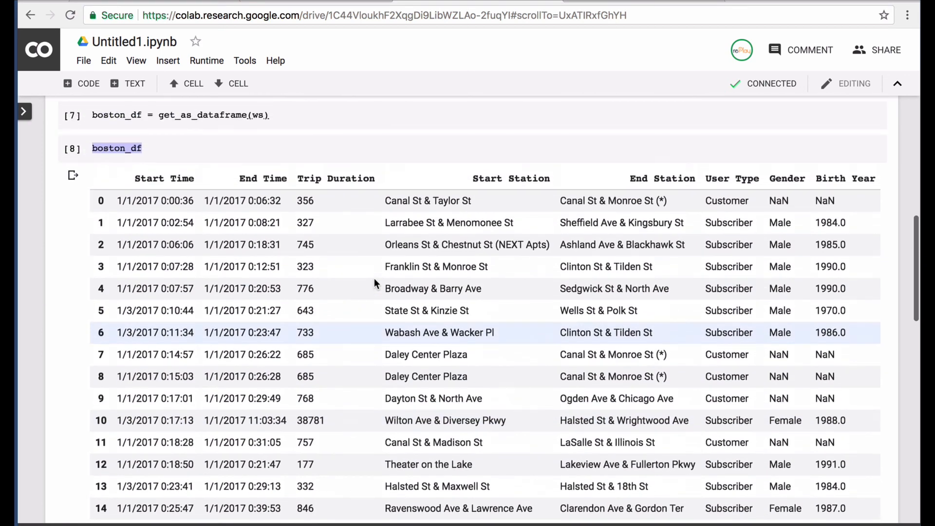
{"action": "scroll", "scroll_direction": "down", "scroll_amount": 3}
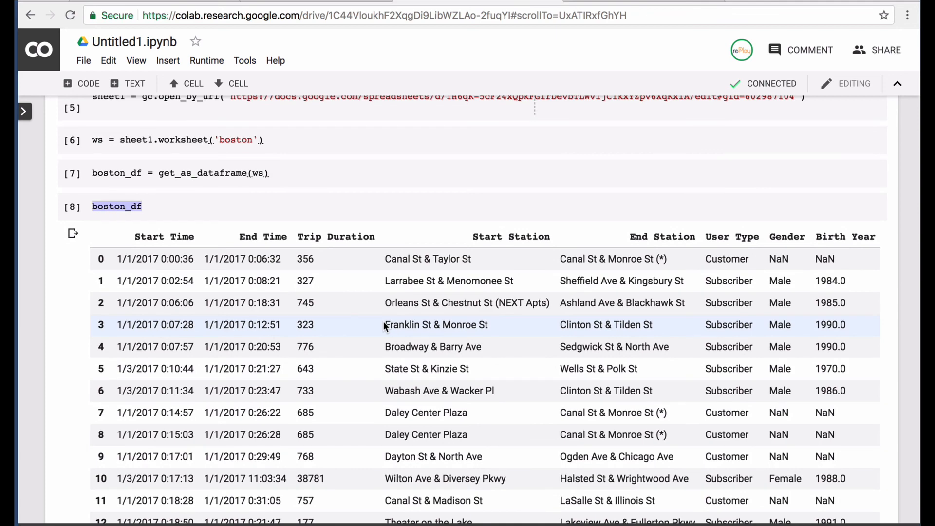
{"action": "scroll", "scroll_direction": "down", "scroll_amount": 3}
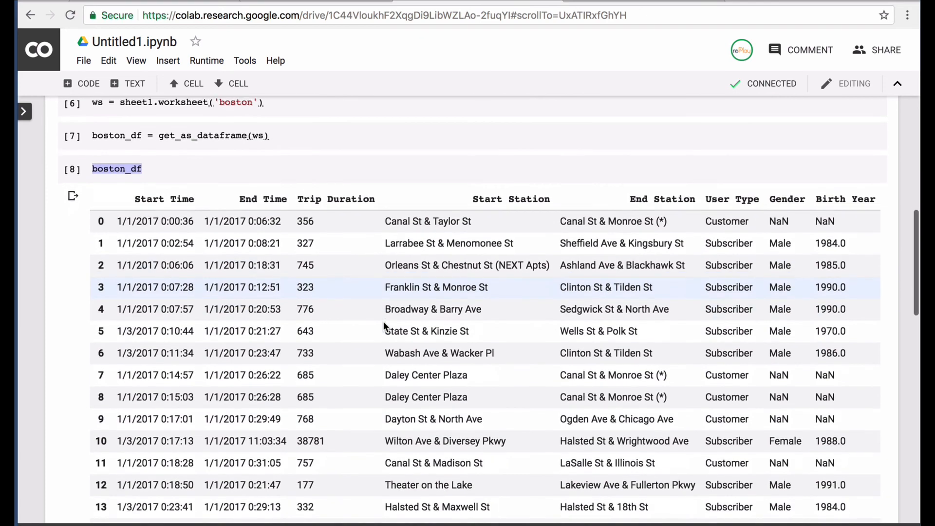
{"action": "scroll", "scroll_direction": "down", "scroll_amount": 3}
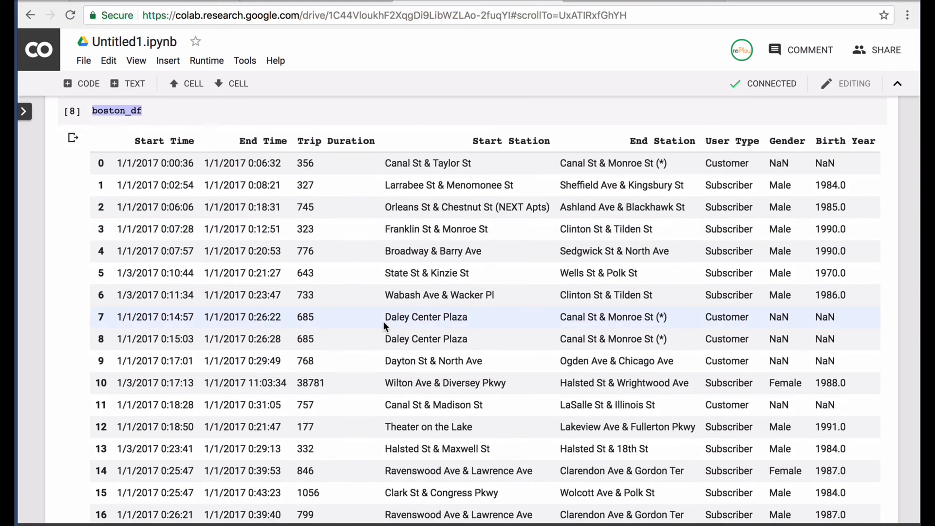